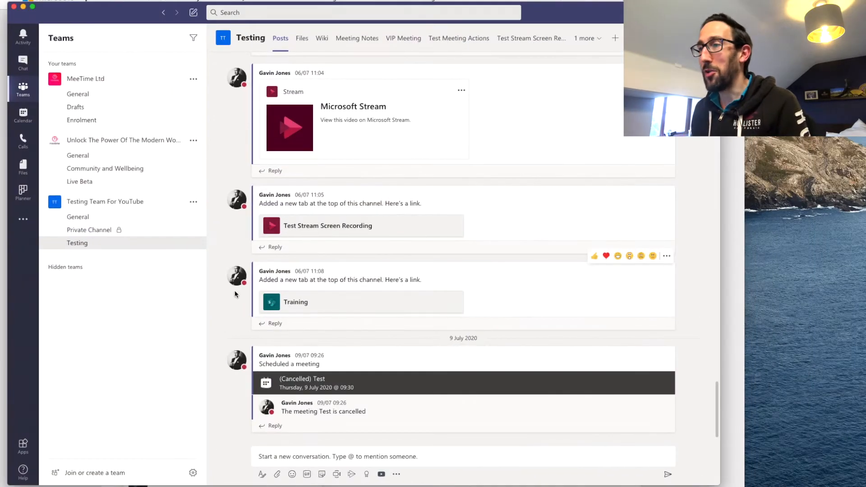
pyautogui.moveTo(214, 218)
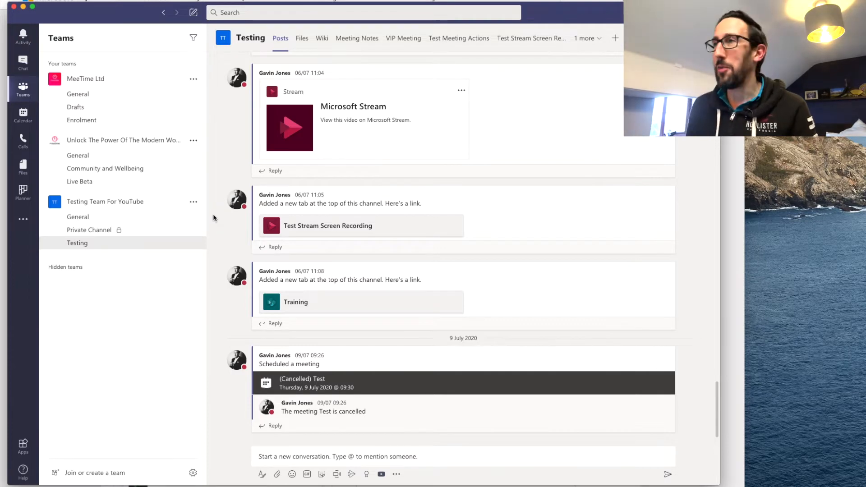
pyautogui.moveTo(281, 239)
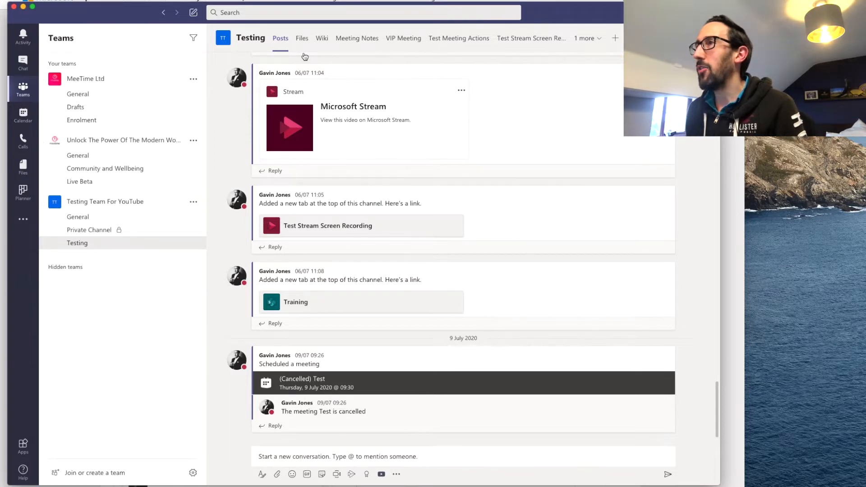
# Add 'Template Task 1' under To do on the Test Meeting Actions board
pyautogui.click(459, 38)
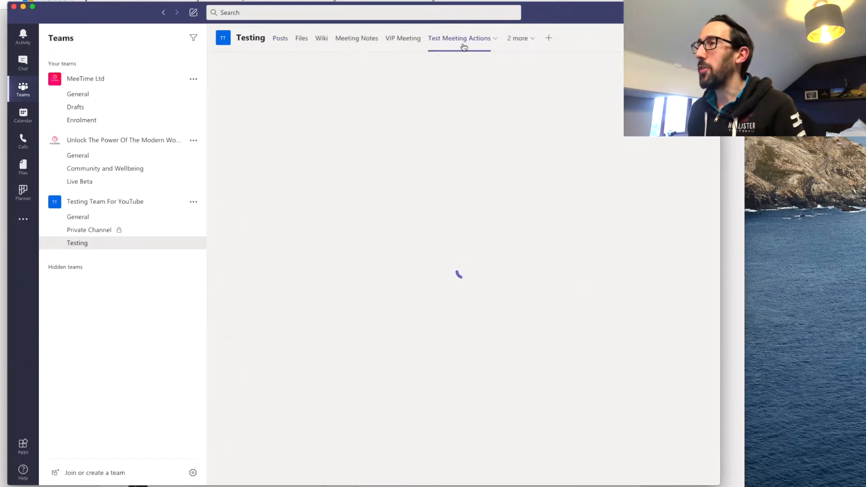
pyautogui.click(463, 43)
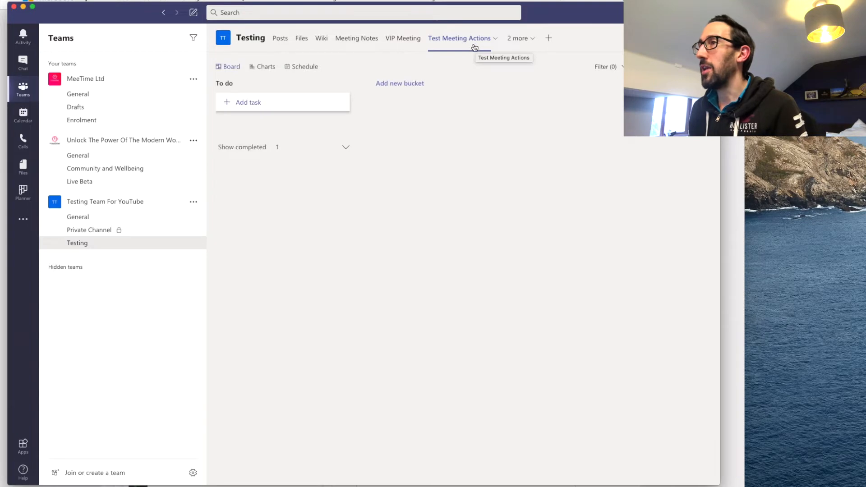
pyautogui.moveTo(266, 106)
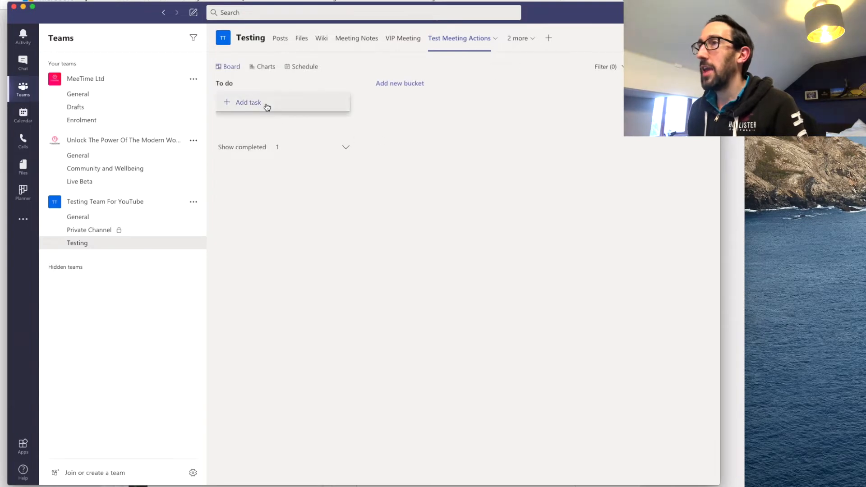
pyautogui.click(265, 102)
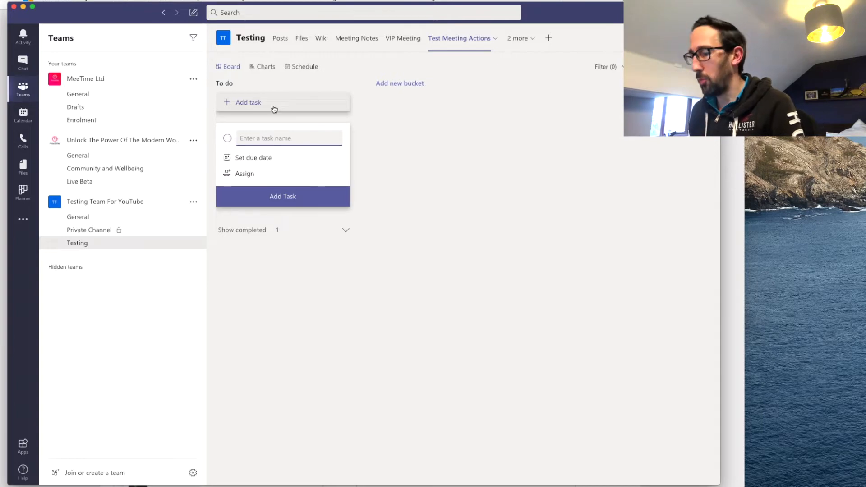
pyautogui.write('Template Task 1')
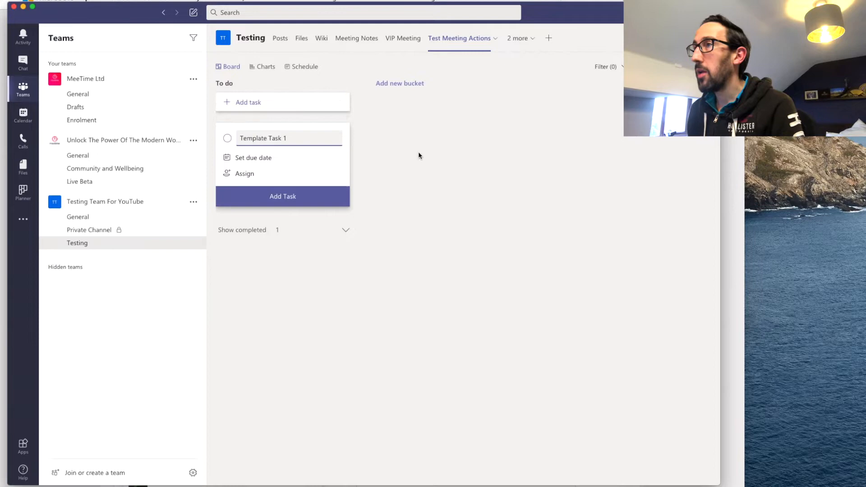
pyautogui.click(282, 196)
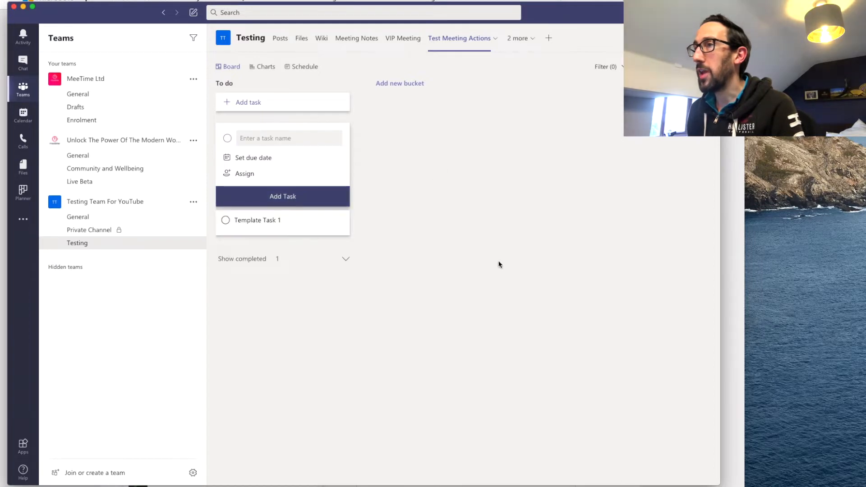
# Create a new bucket named 'Bucket 1' on the board
pyautogui.click(340, 132)
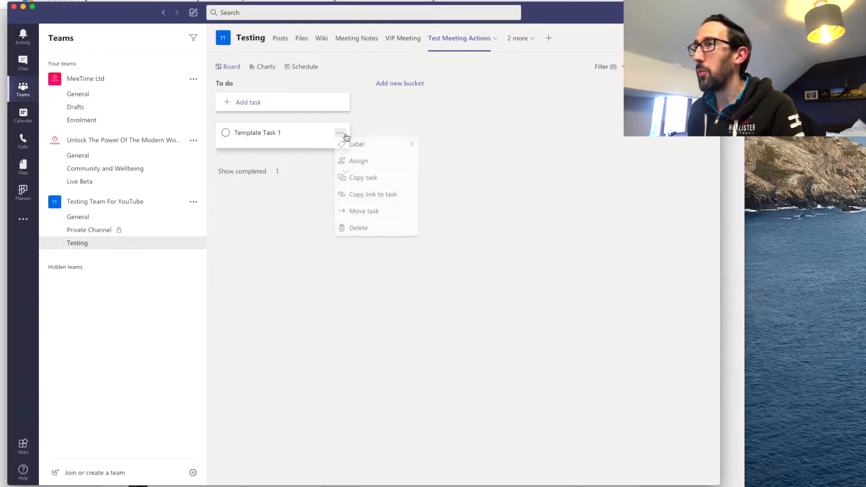
pyautogui.click(399, 84)
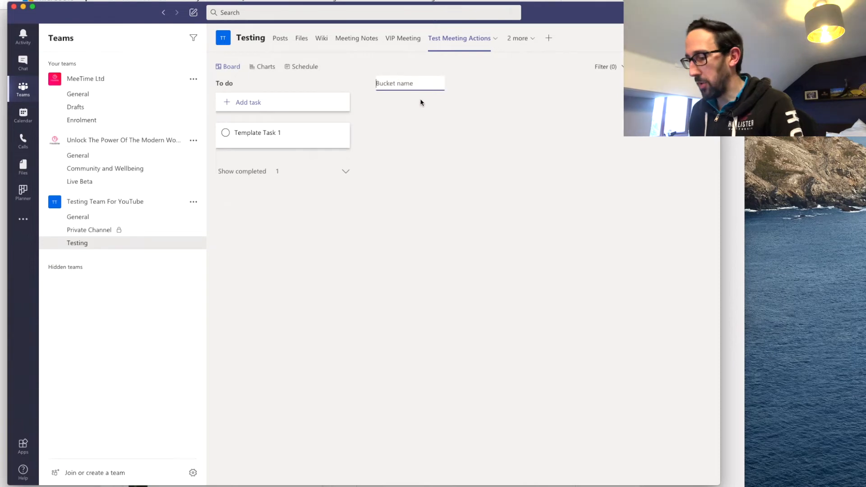
pyautogui.write('Bucket 1')
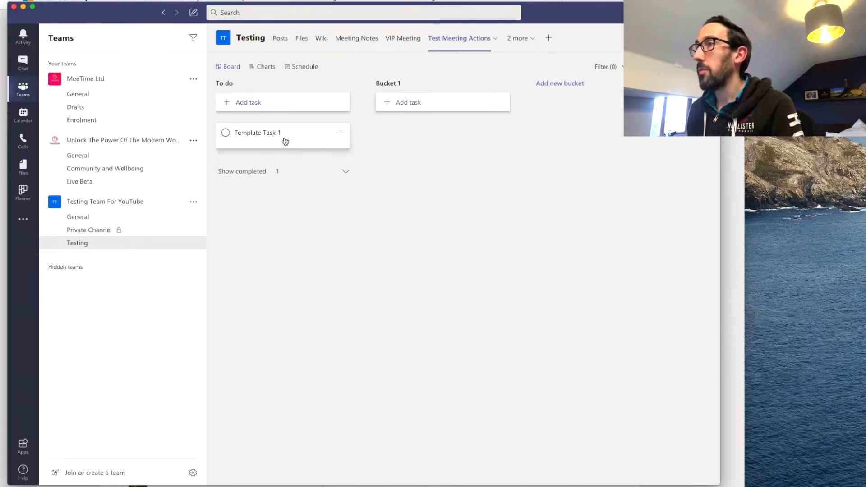
# Copy Template Task 1 into Bucket 1 using the task's Copy task option
pyautogui.click(339, 132)
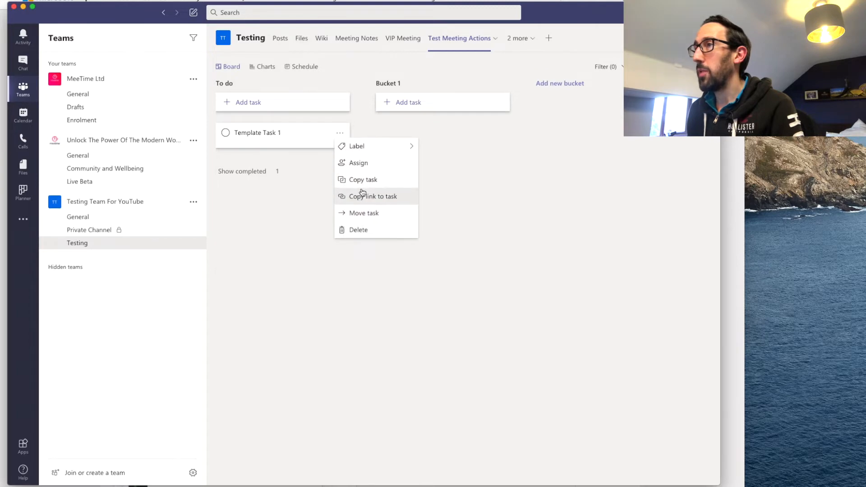
pyautogui.click(362, 179)
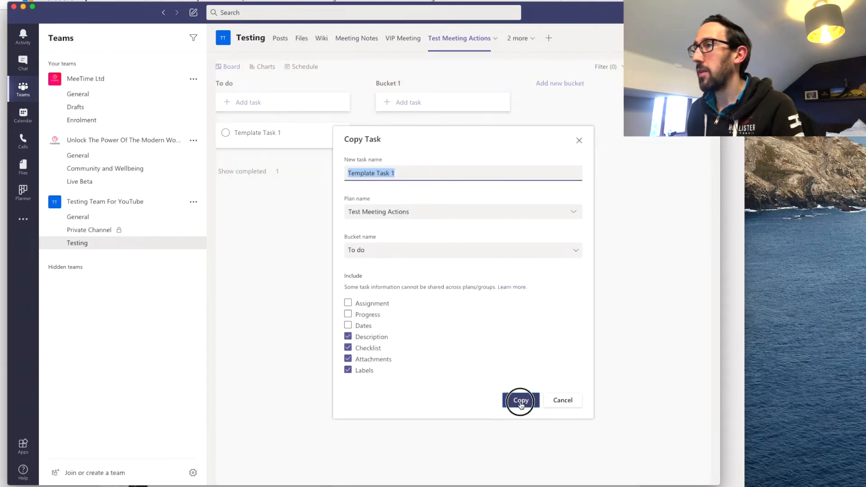
pyautogui.click(521, 400)
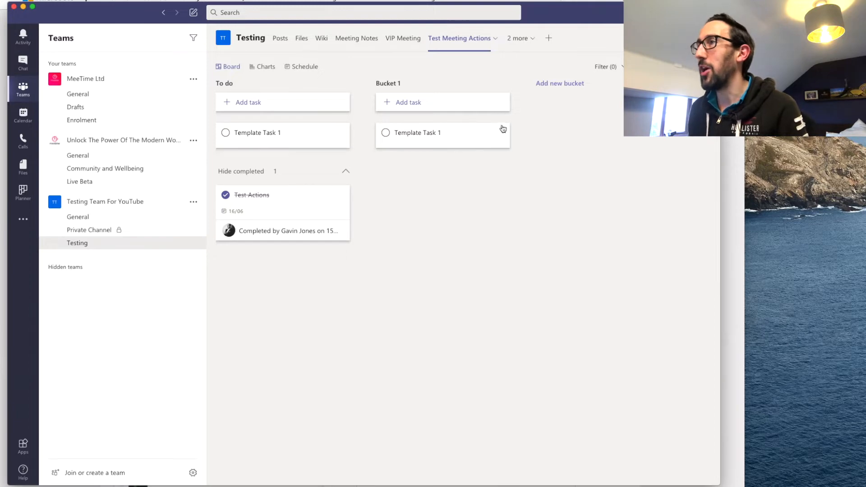
pyautogui.moveTo(501, 135)
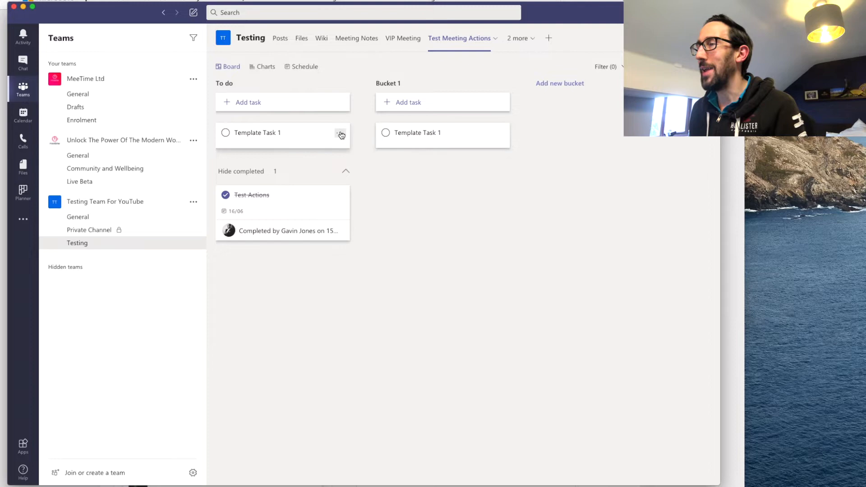
pyautogui.click(340, 133)
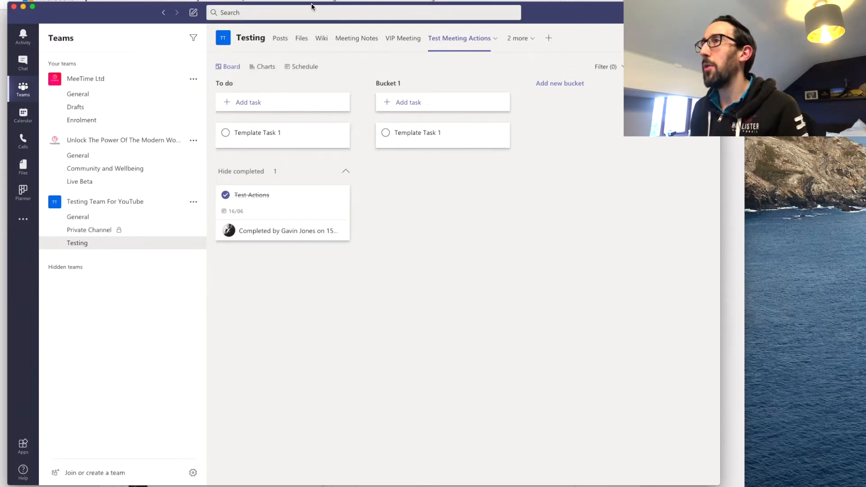
pyautogui.moveTo(387, 71)
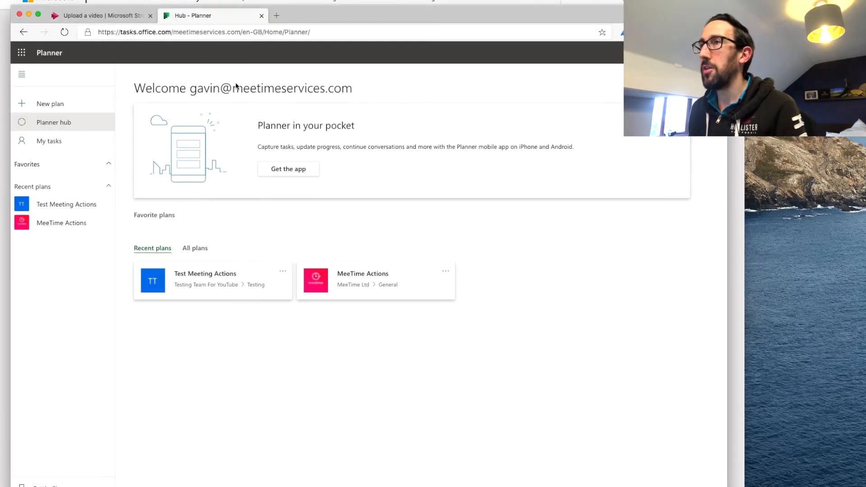
# Bring up the Test Meeting Actions plan's options from Recent plans on the Planner hub
pyautogui.click(21, 53)
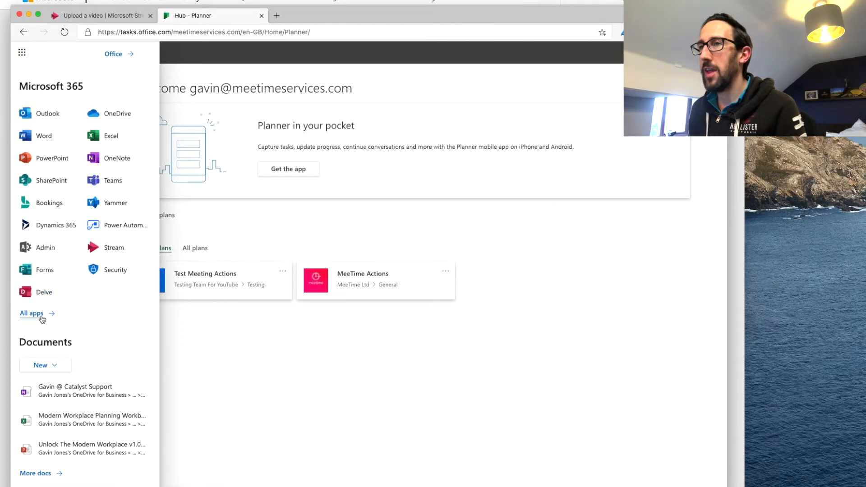
pyautogui.click(31, 313)
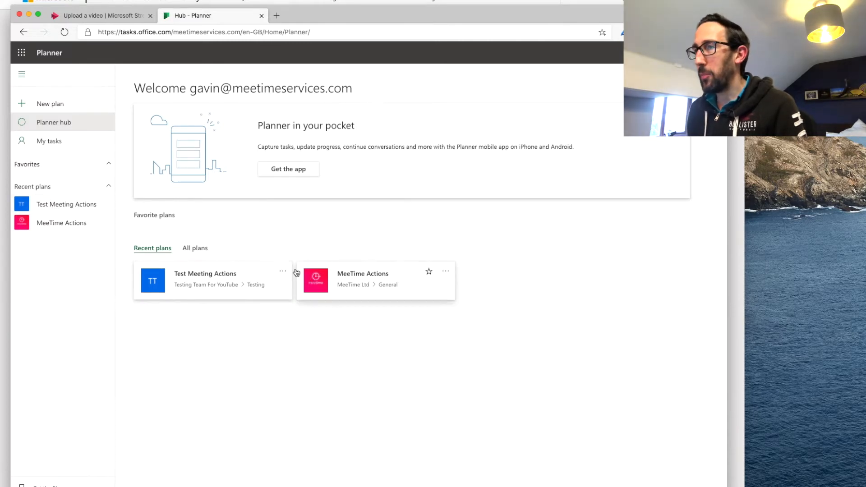
pyautogui.click(195, 248)
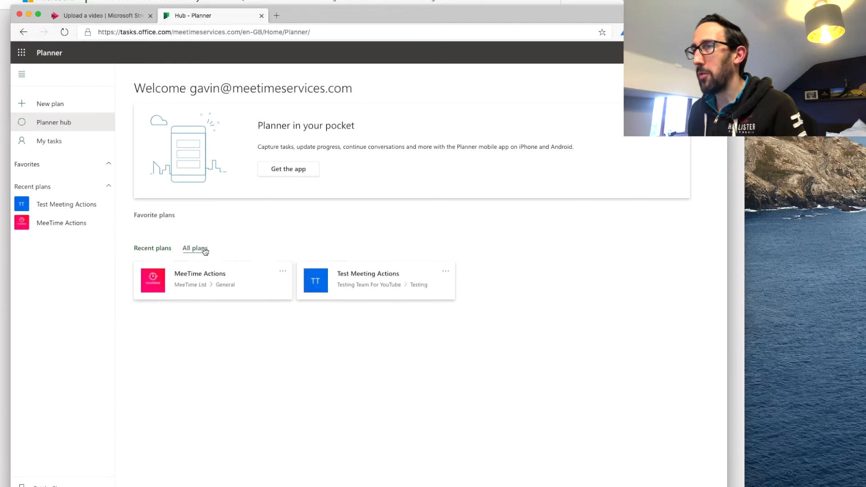
pyautogui.click(153, 248)
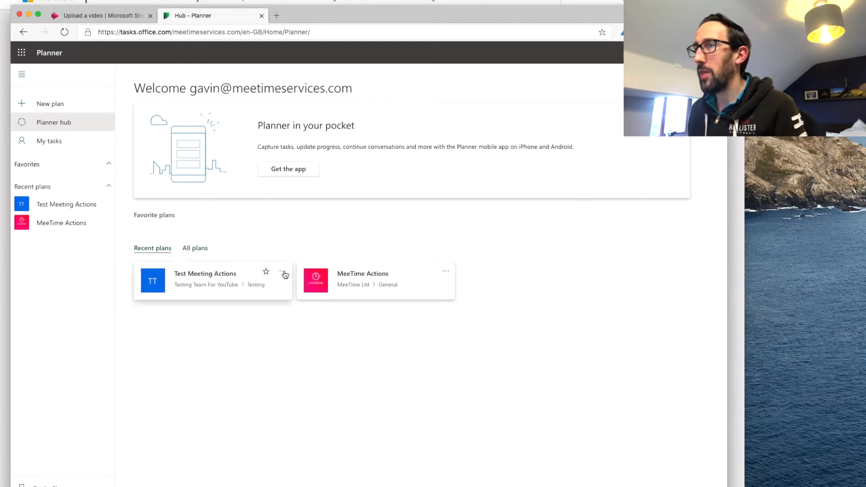
pyautogui.click(282, 272)
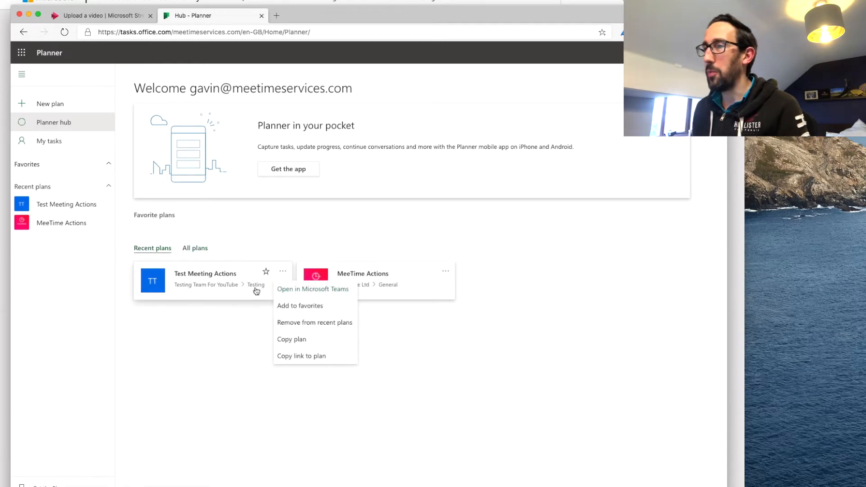
pyautogui.moveTo(296, 339)
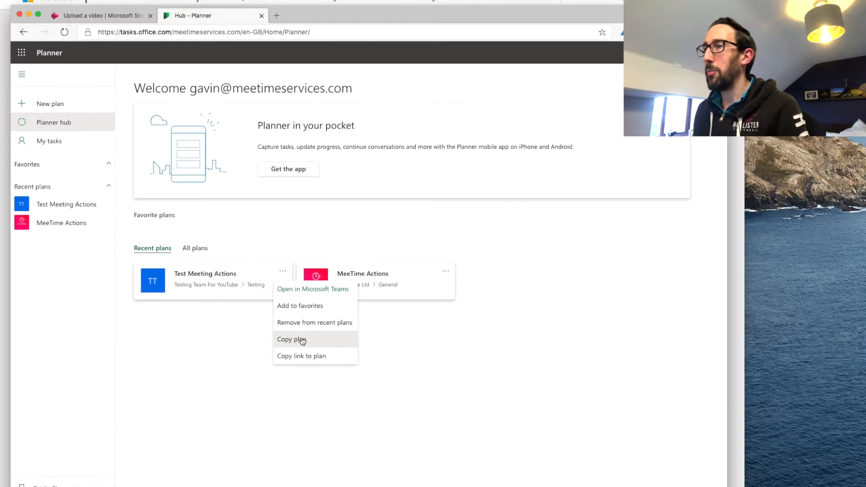
# Copy the plan into Testing Team For YouTube, including attachments, priority and other details
pyautogui.click(289, 339)
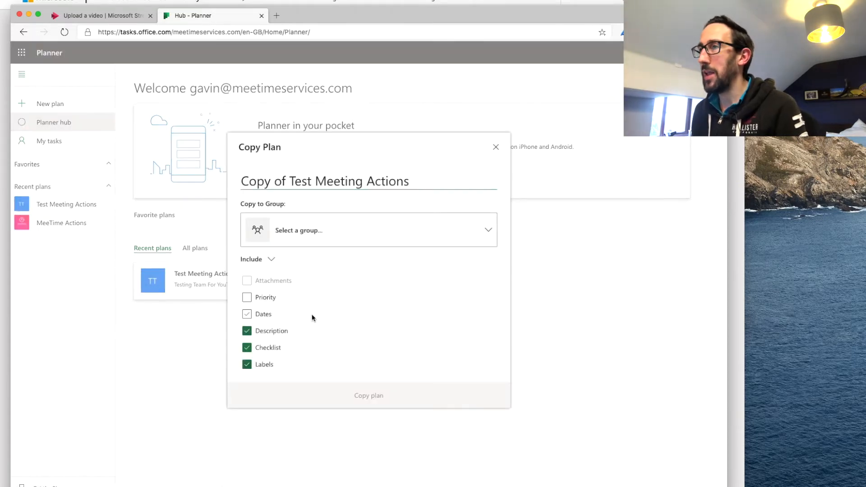
pyautogui.click(246, 314)
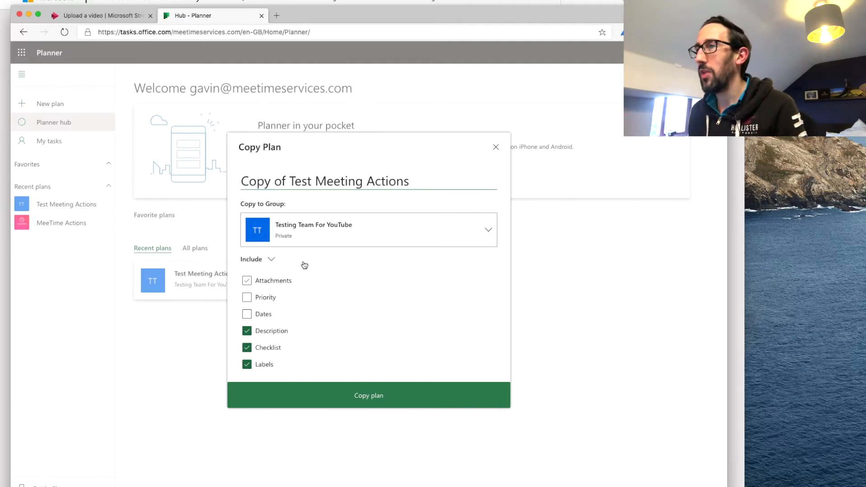
pyautogui.click(246, 297)
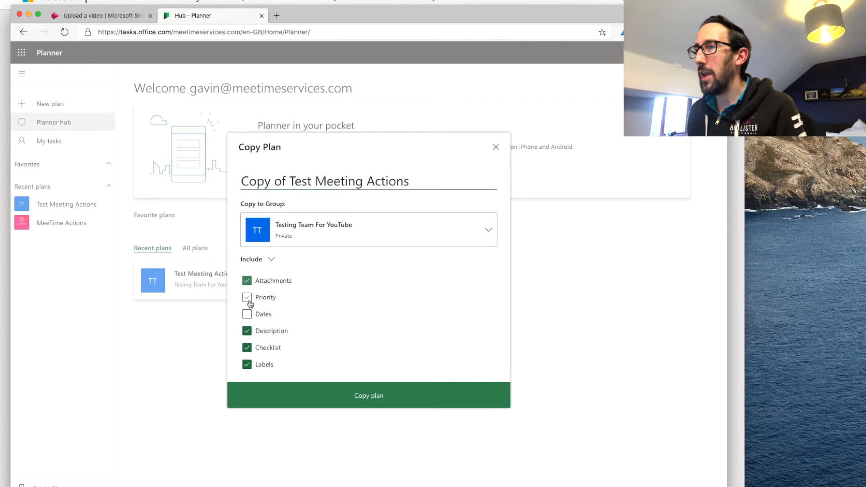
pyautogui.click(247, 314)
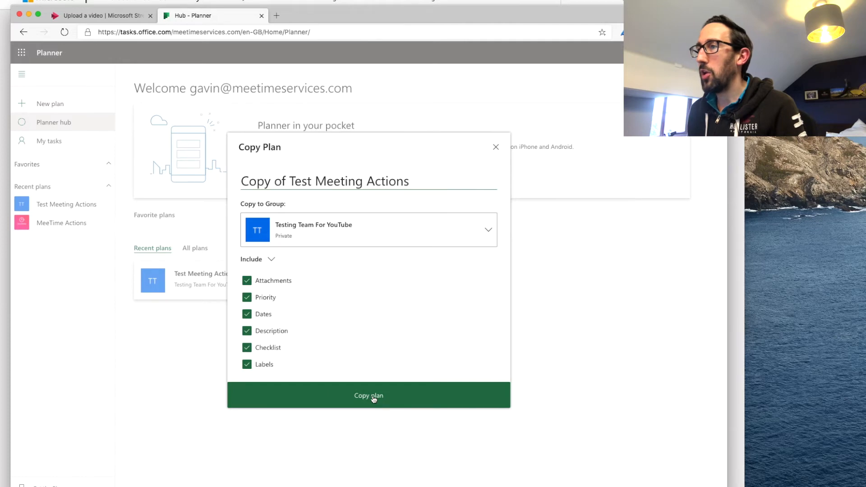
pyautogui.click(368, 395)
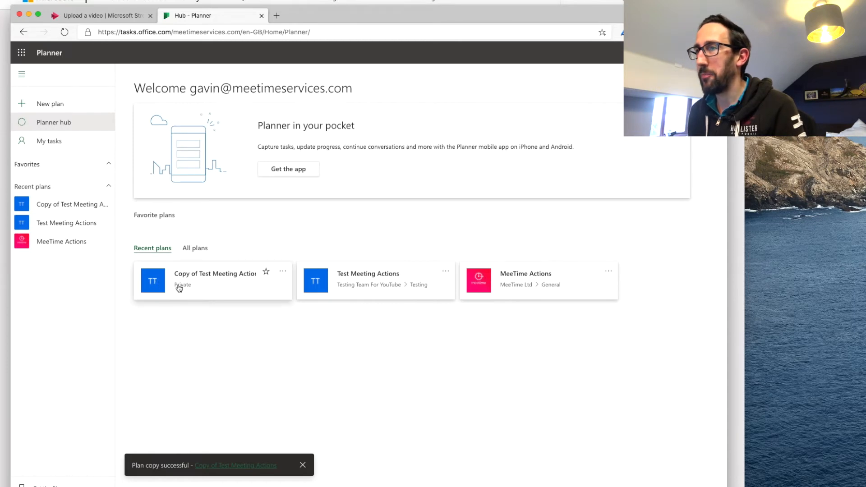
# Open the Copy of Test Meeting Actions plan and dismiss the welcome tip
pyautogui.click(214, 280)
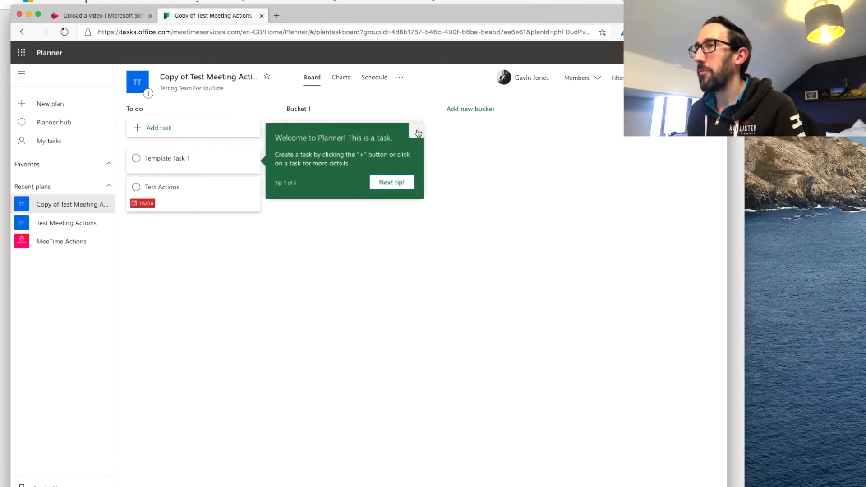
pyautogui.click(418, 131)
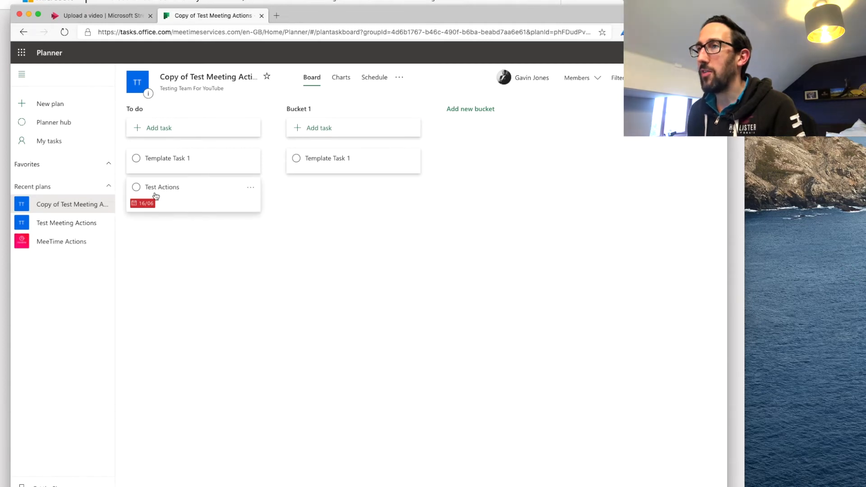
pyautogui.moveTo(183, 198)
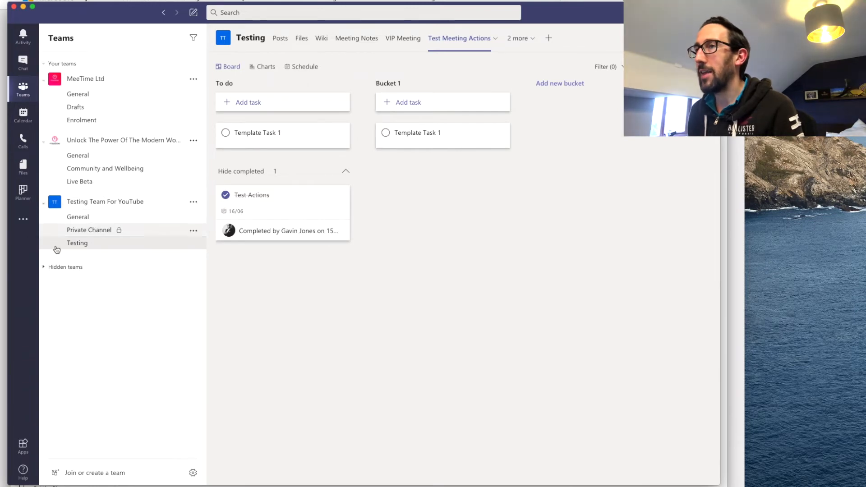
pyautogui.moveTo(180, 248)
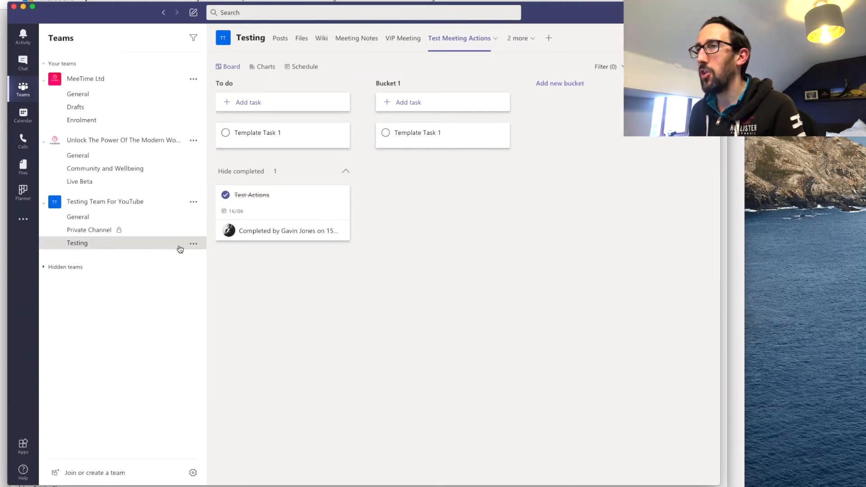
# Add a Planner tab for existing plan 'Copy of Test Meeting Actions' to Testing
pyautogui.click(548, 38)
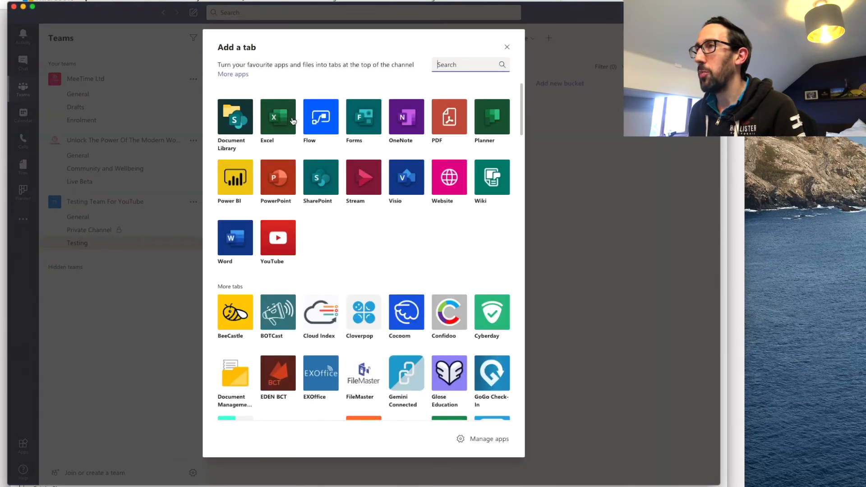
pyautogui.click(492, 116)
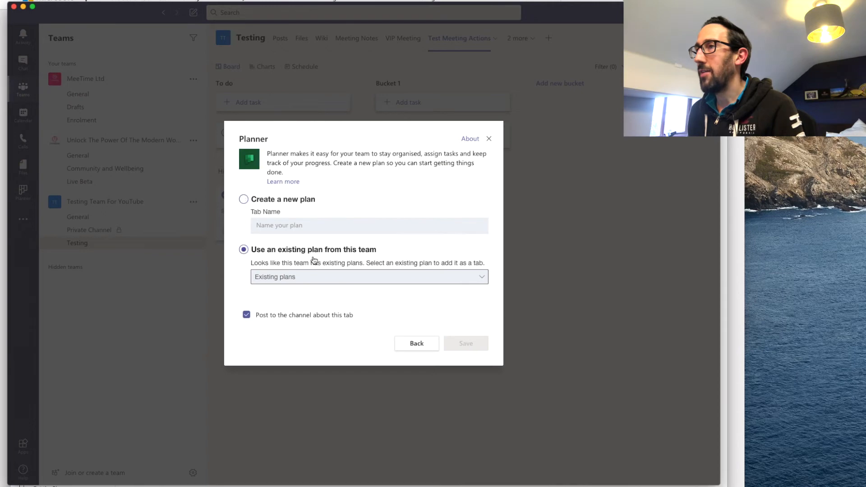
pyautogui.click(369, 277)
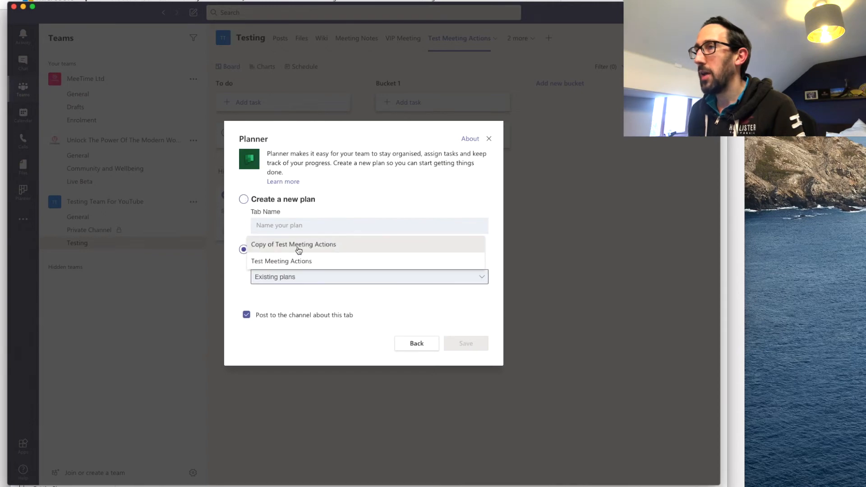
pyautogui.click(293, 244)
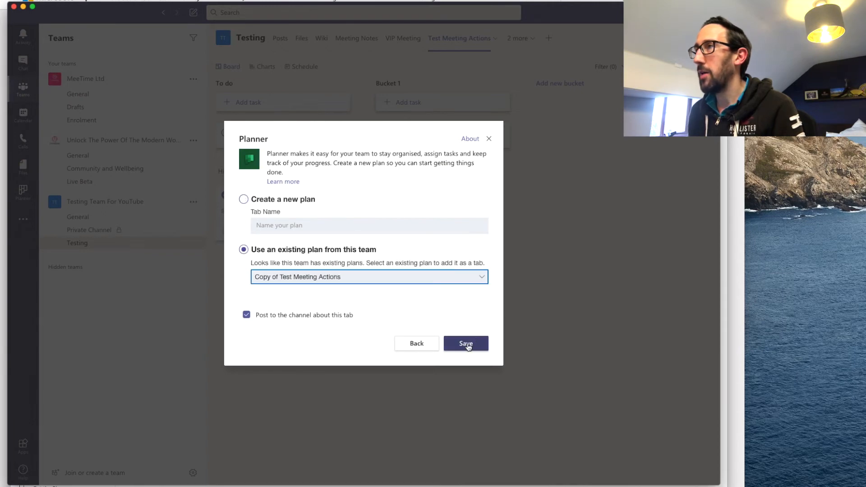
pyautogui.click(466, 343)
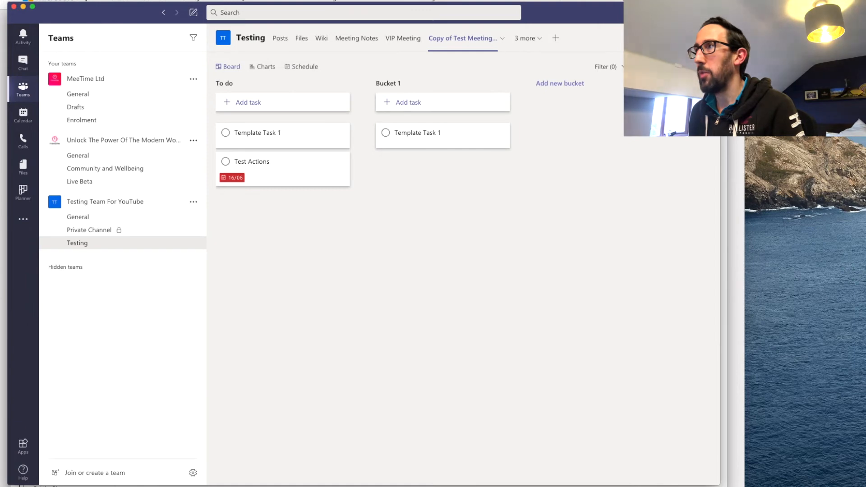
pyautogui.moveTo(467, 69)
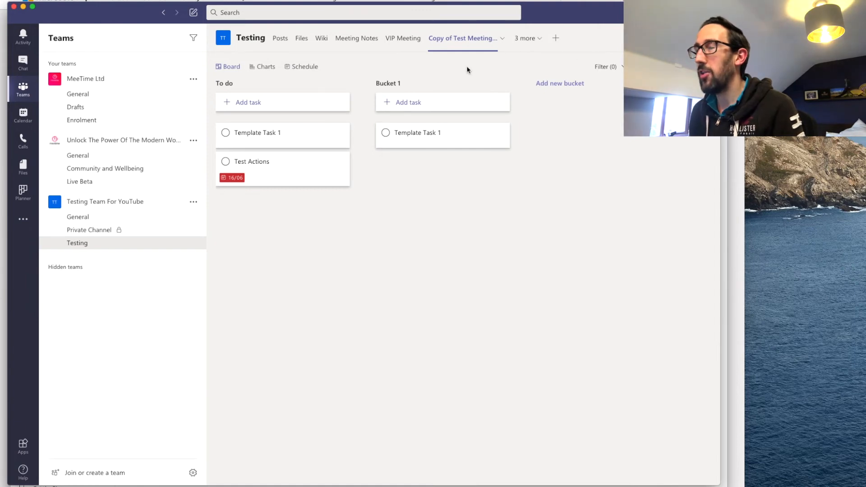